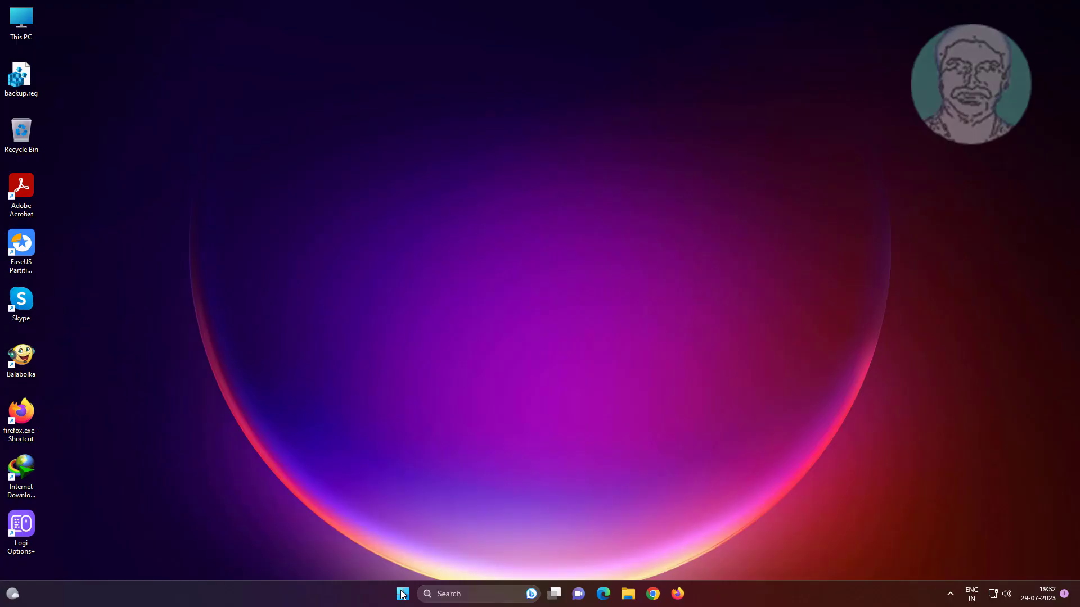
# - Launch the Settings app from the Start menu's pinned apps
pyautogui.click(403, 593)
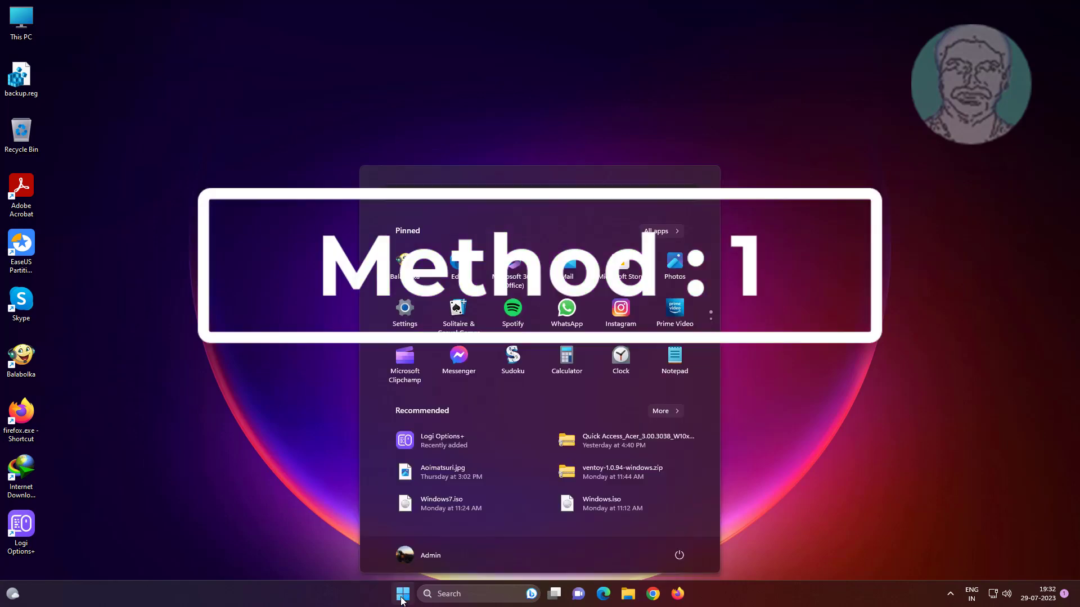
pyautogui.click(404, 312)
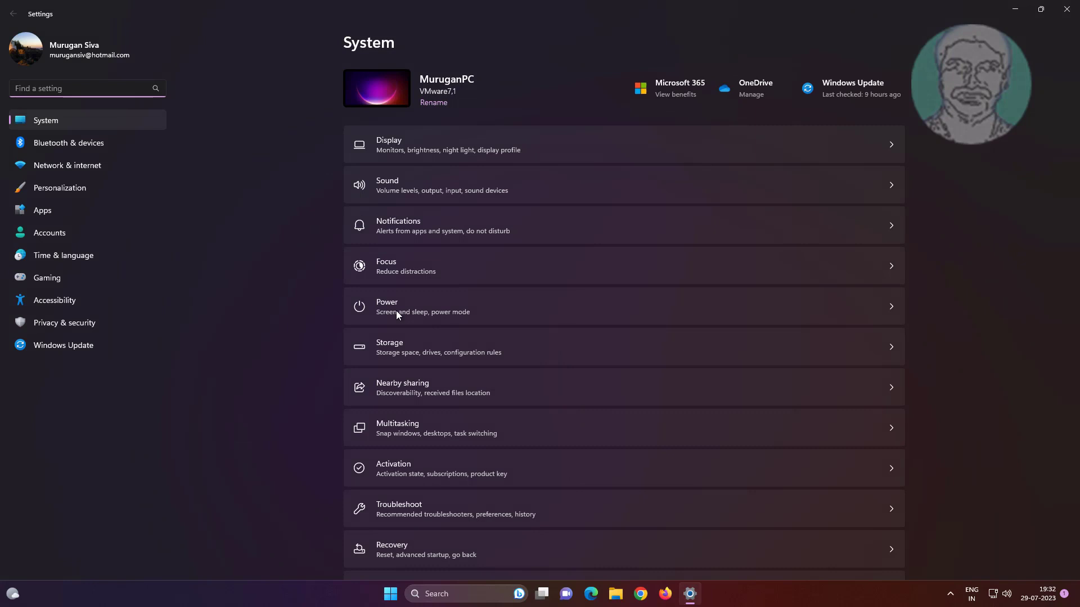
pyautogui.moveTo(67, 192)
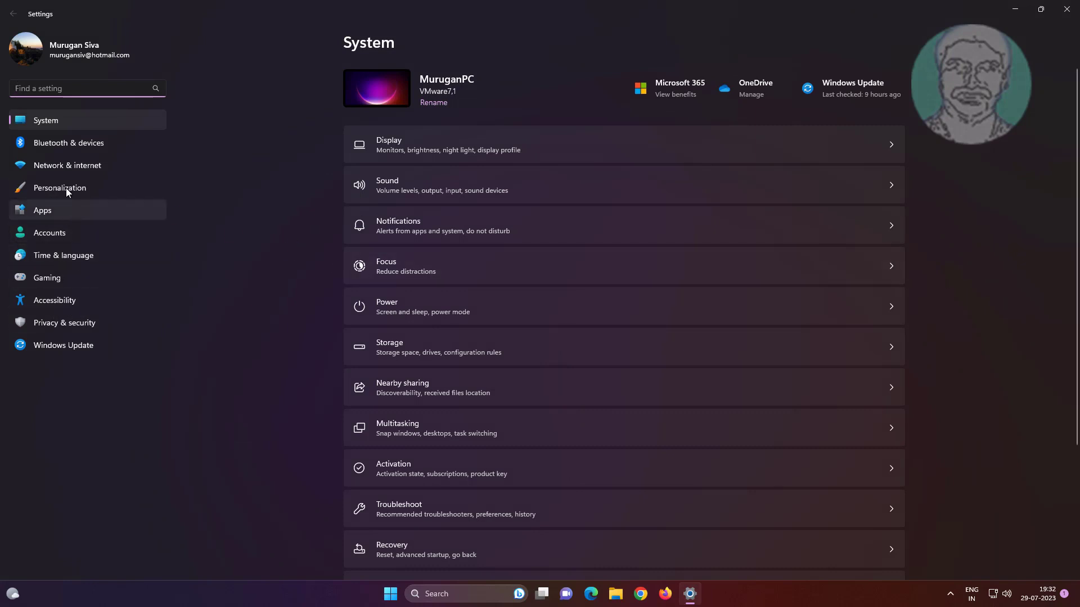
# - Go to Personalization > Taskbar in Settings
pyautogui.click(59, 187)
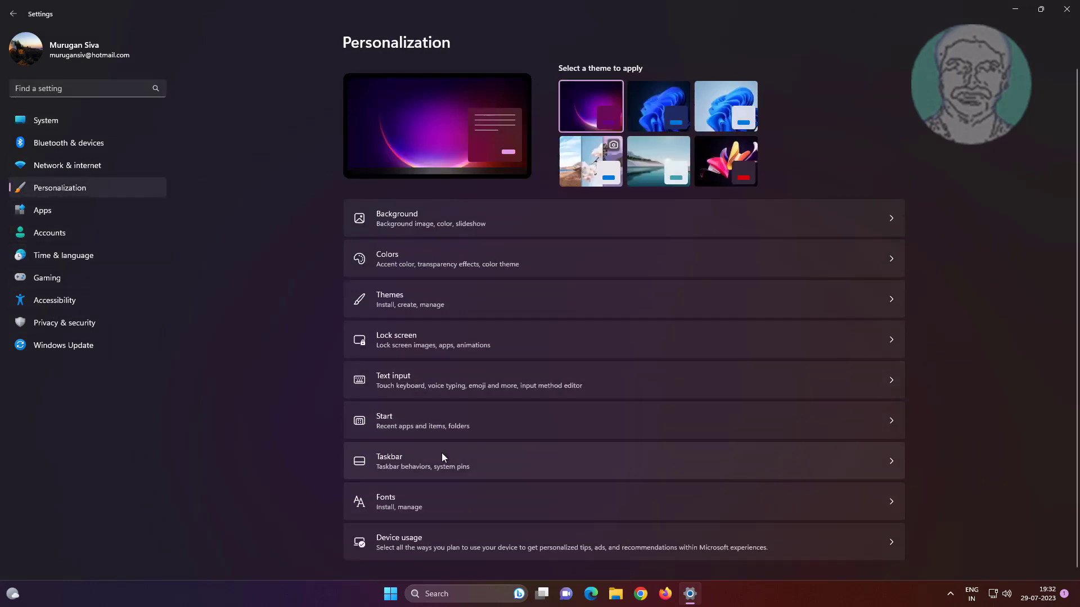
pyautogui.click(389, 461)
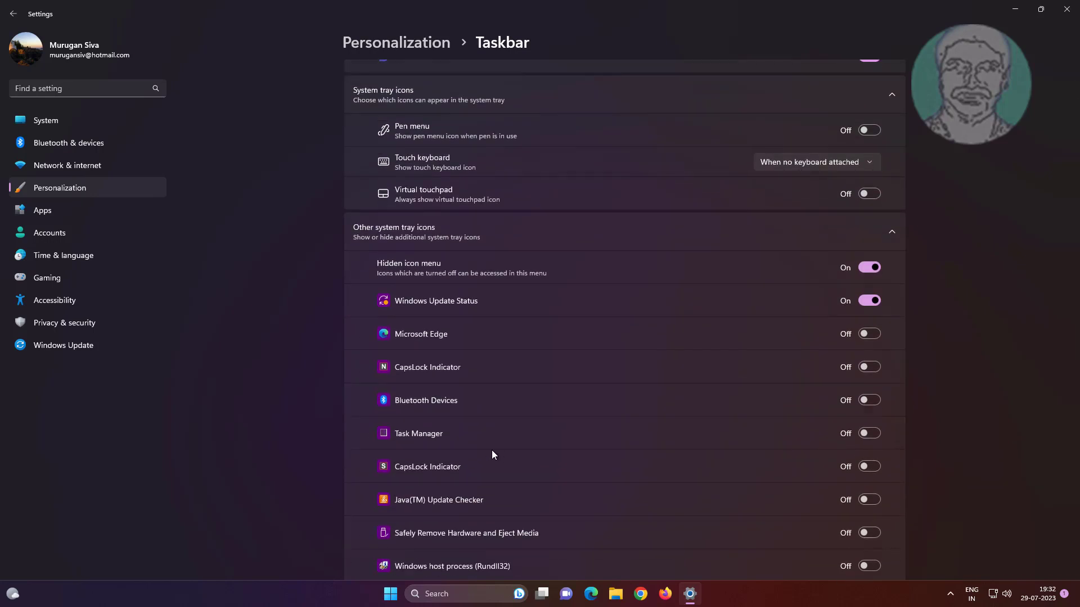
# - Switch on the Windows Security notification icon under Other system tray icons
pyautogui.scroll(-3)
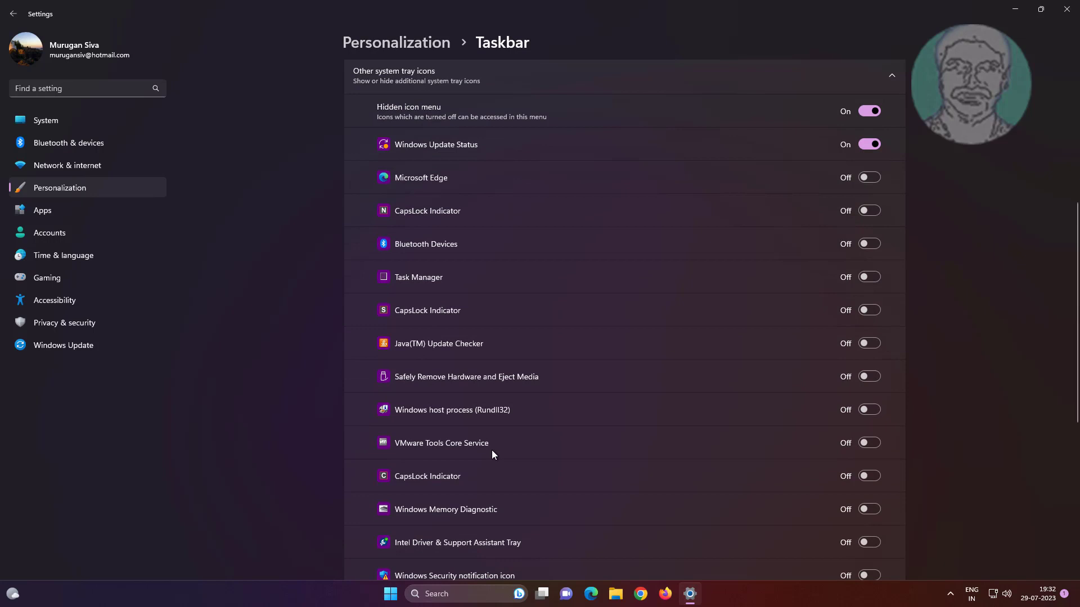
pyautogui.scroll(-3)
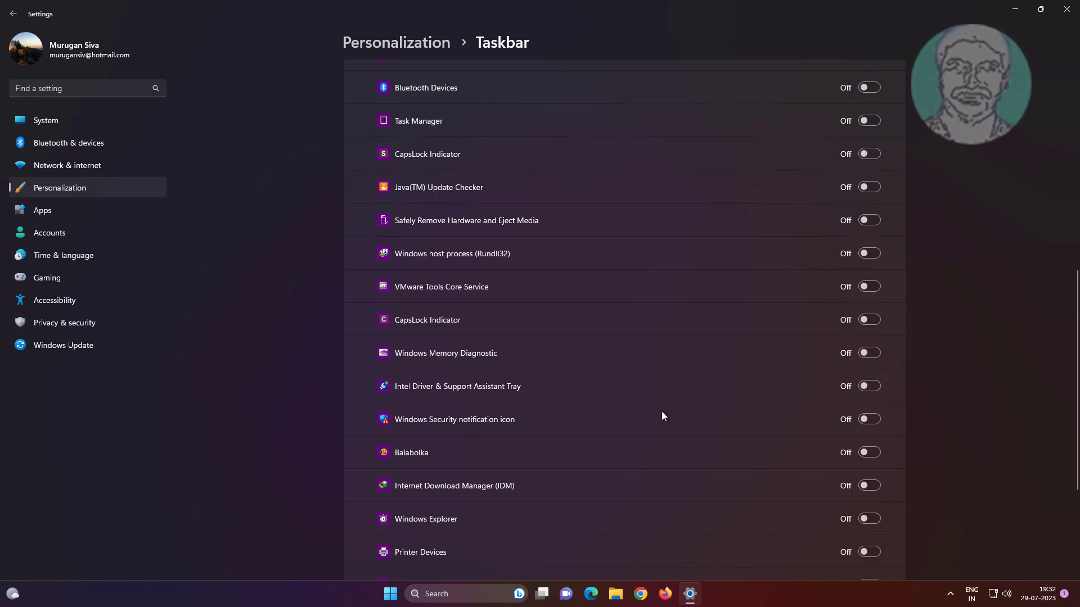
pyautogui.click(868, 420)
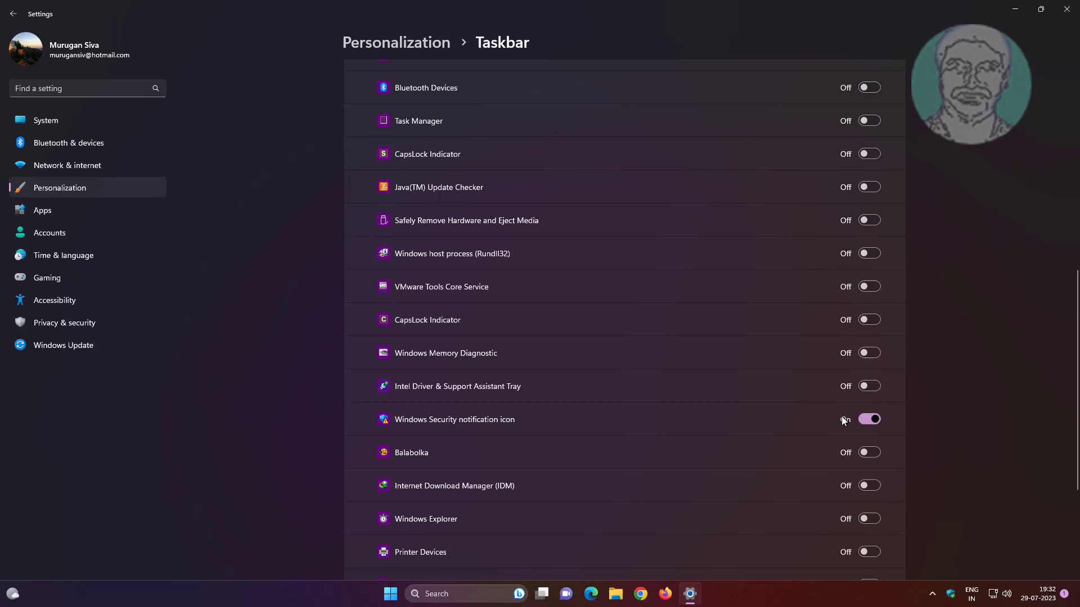
pyautogui.click(868, 420)
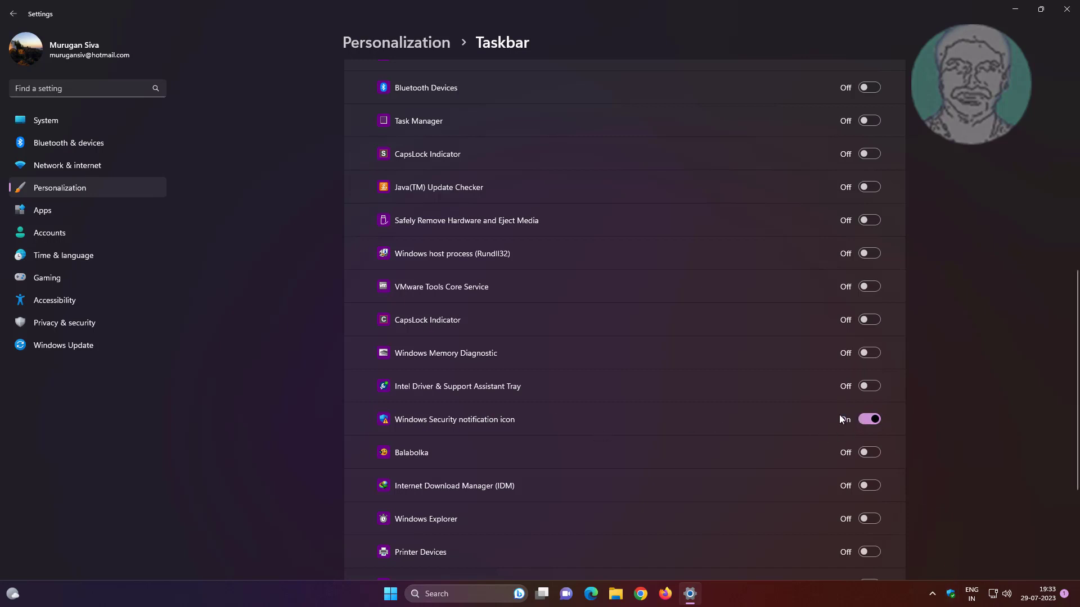
# - Close Settings, relaunch it from Start, and go to Apps > Startup
pyautogui.click(869, 419)
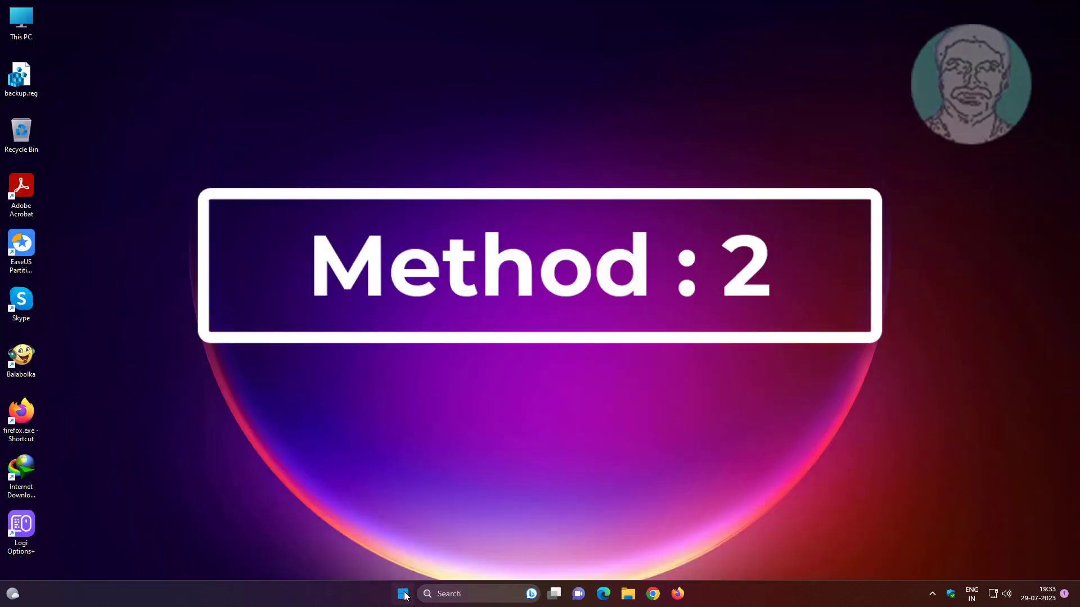
pyautogui.click(403, 594)
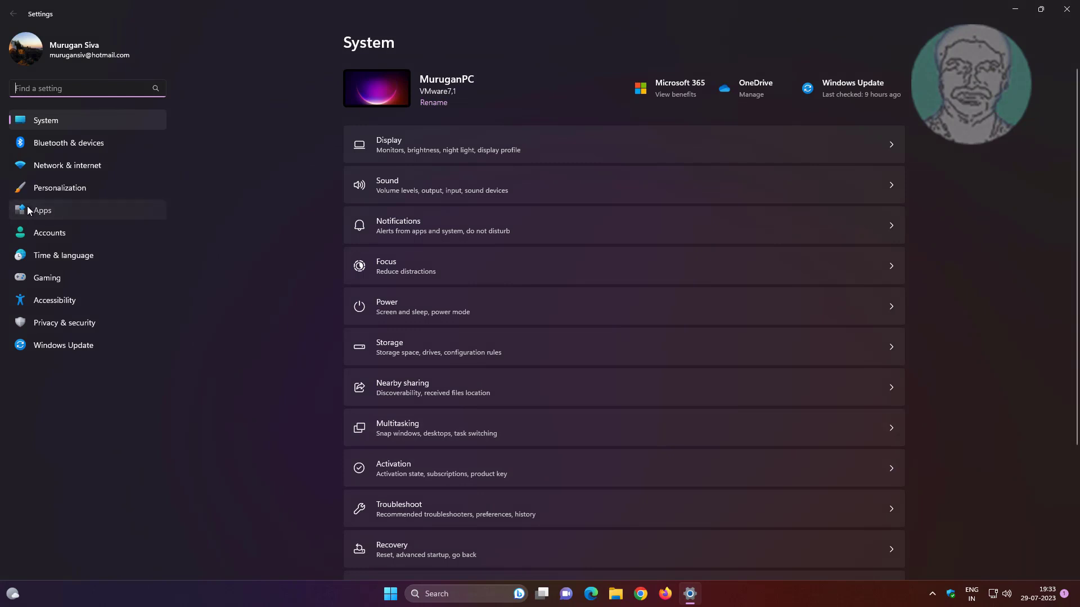
pyautogui.click(42, 210)
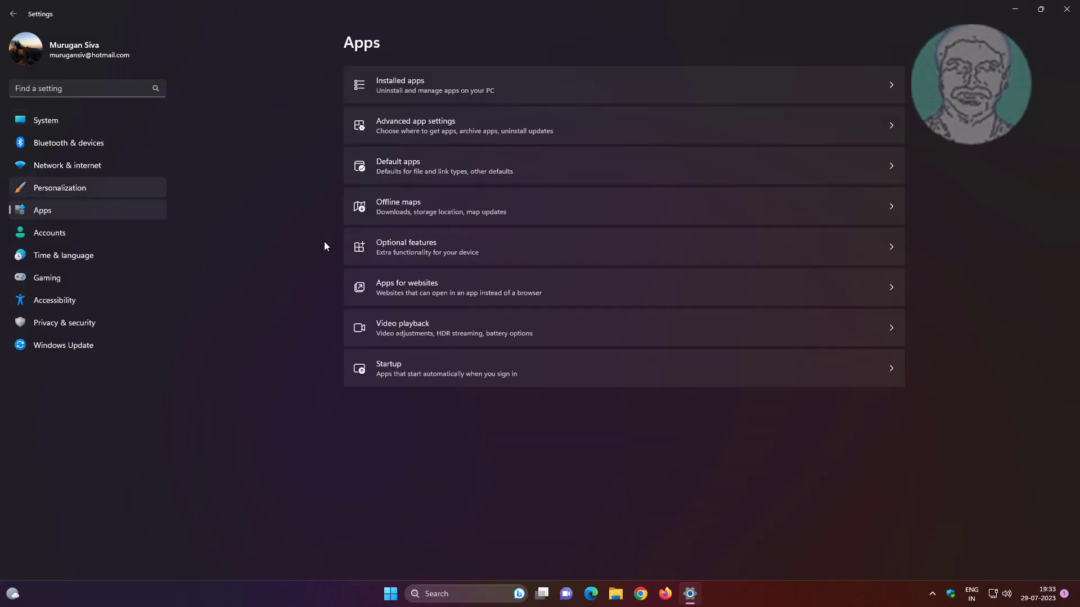
pyautogui.click(623, 367)
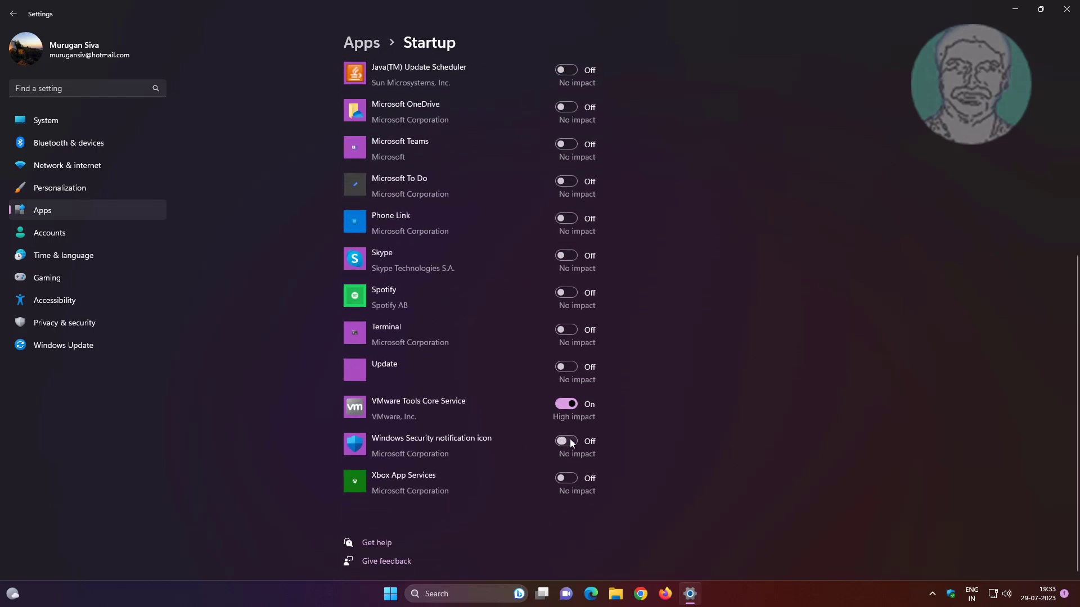
# - Turn on Windows Security notification icon in the Startup apps list
pyautogui.click(566, 441)
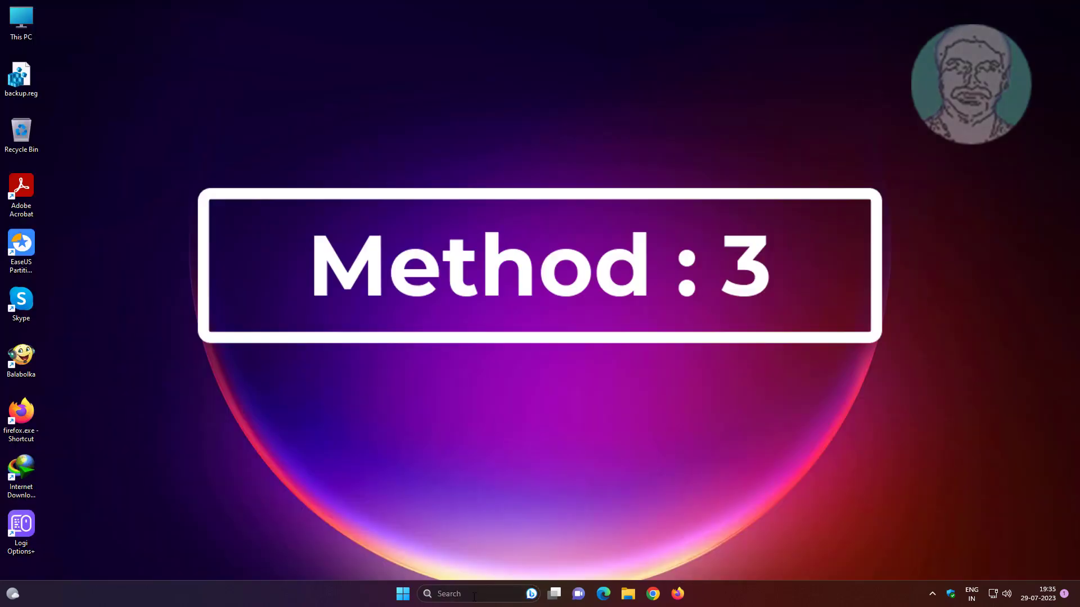
# - Search the taskbar for 'gpedit' to open the Local Group Policy Editor
pyautogui.click(448, 593)
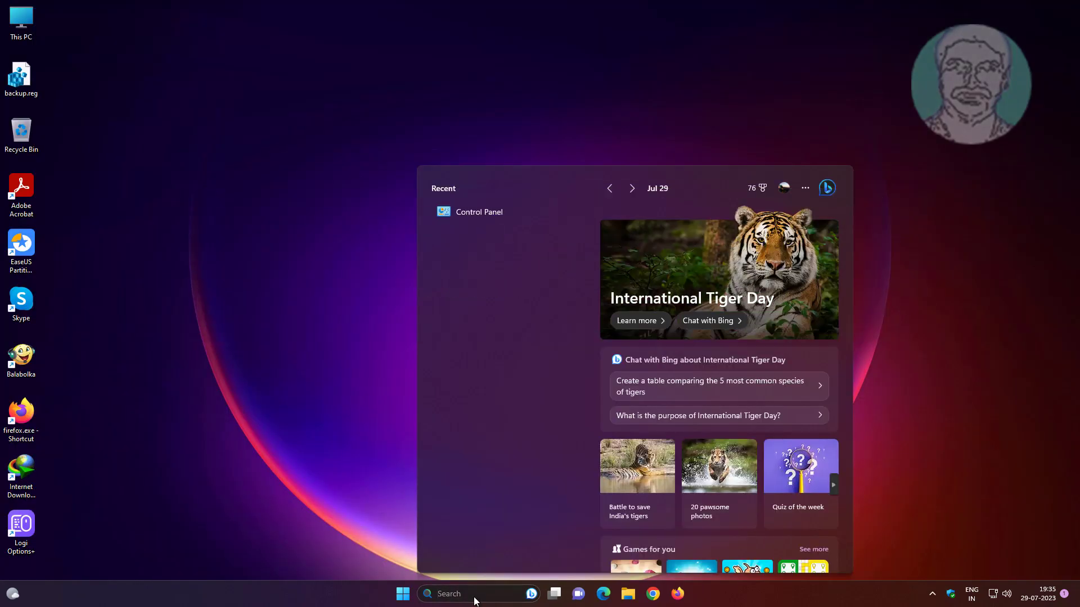
pyautogui.write('v')
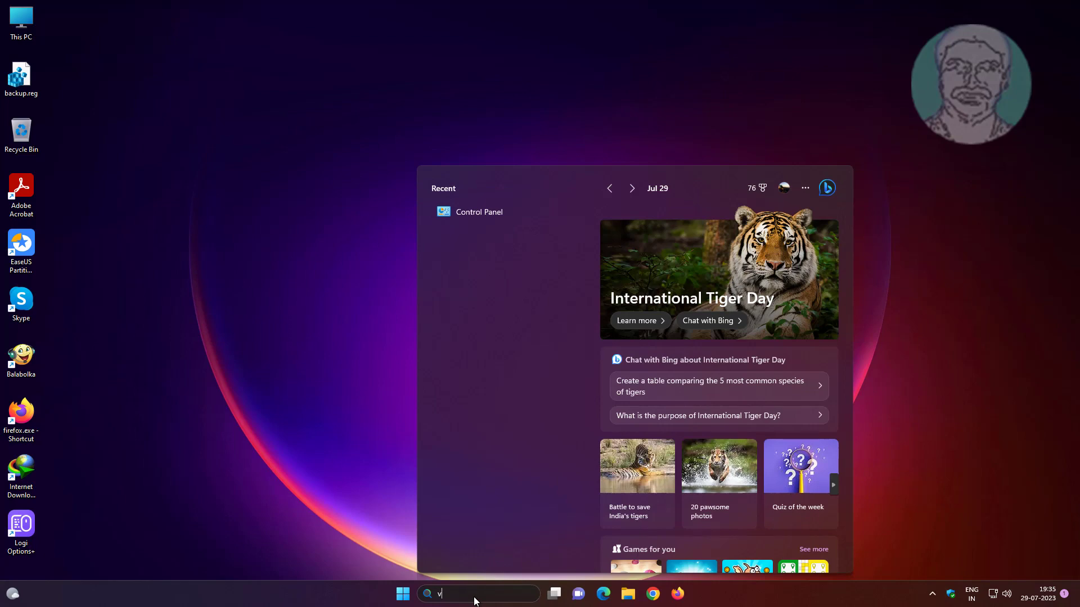
pyautogui.write('gpedi')
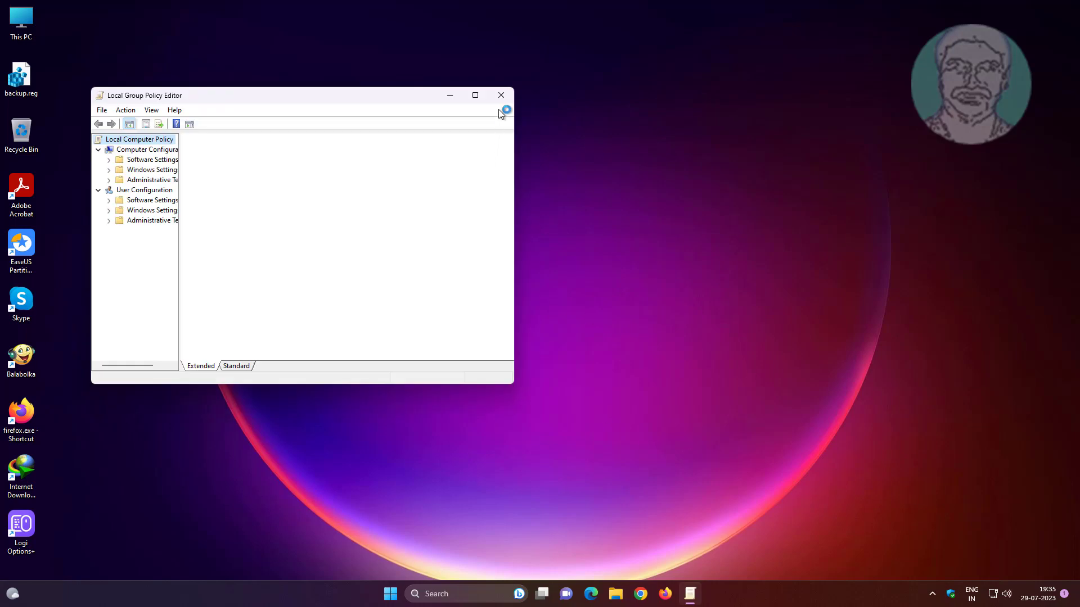
# - Maximize the editor, widen the tree pane, and expand Administrative Templates > Windows Components
pyautogui.click(474, 95)
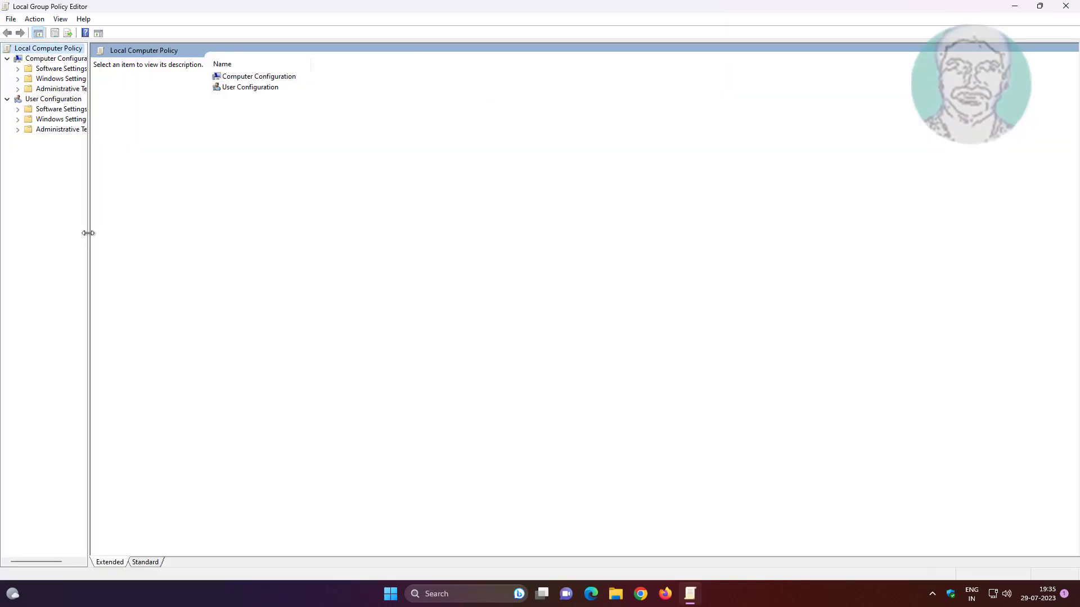
pyautogui.moveTo(89, 233); pyautogui.dragTo(250, 240)
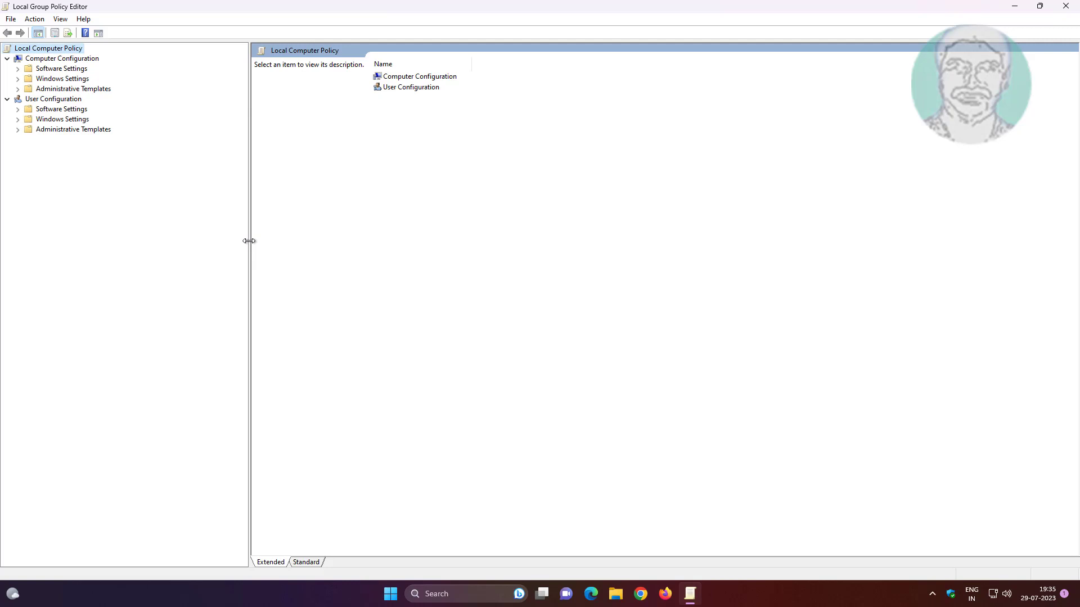
pyautogui.moveTo(141, 151)
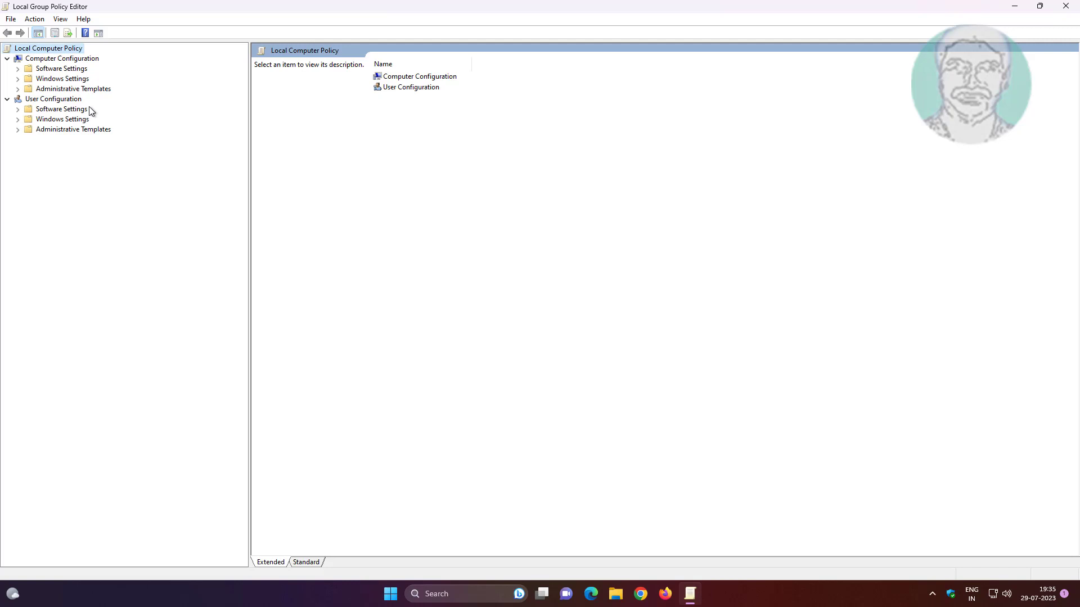
pyautogui.click(73, 88)
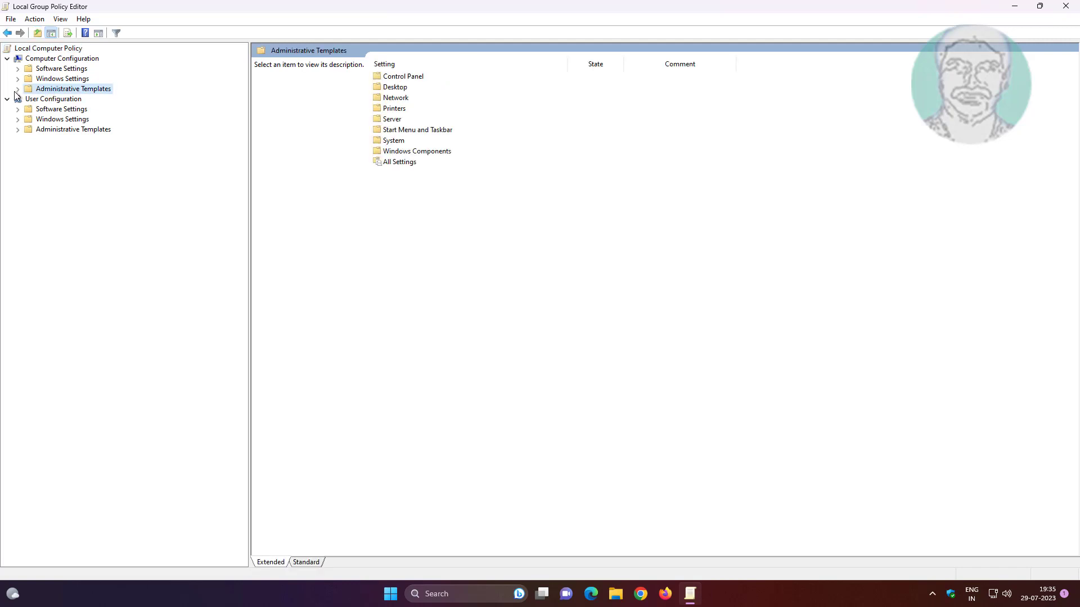
pyautogui.click(16, 89)
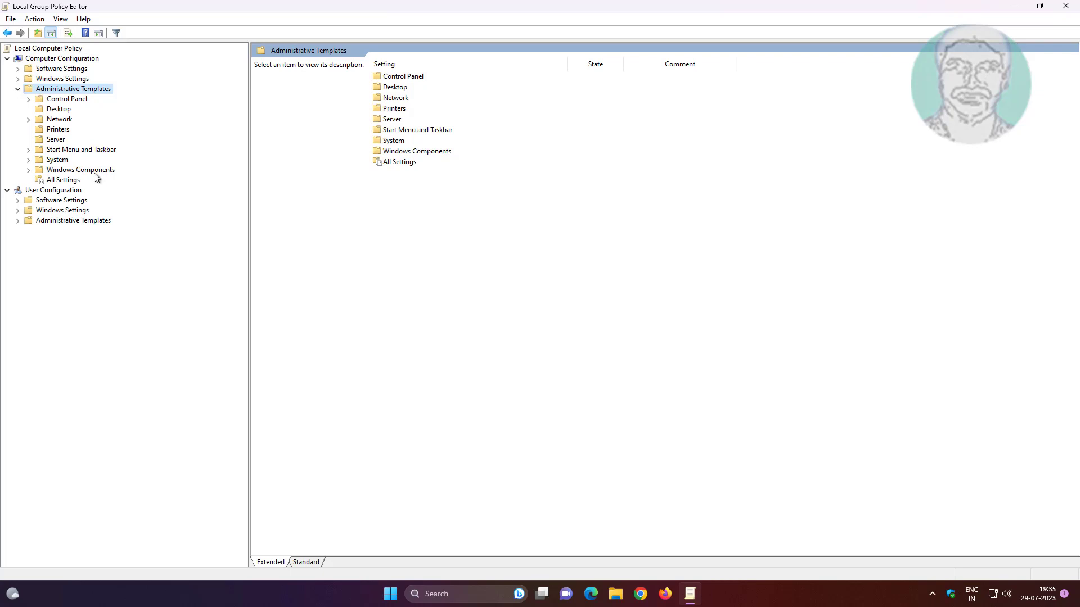
pyautogui.click(80, 169)
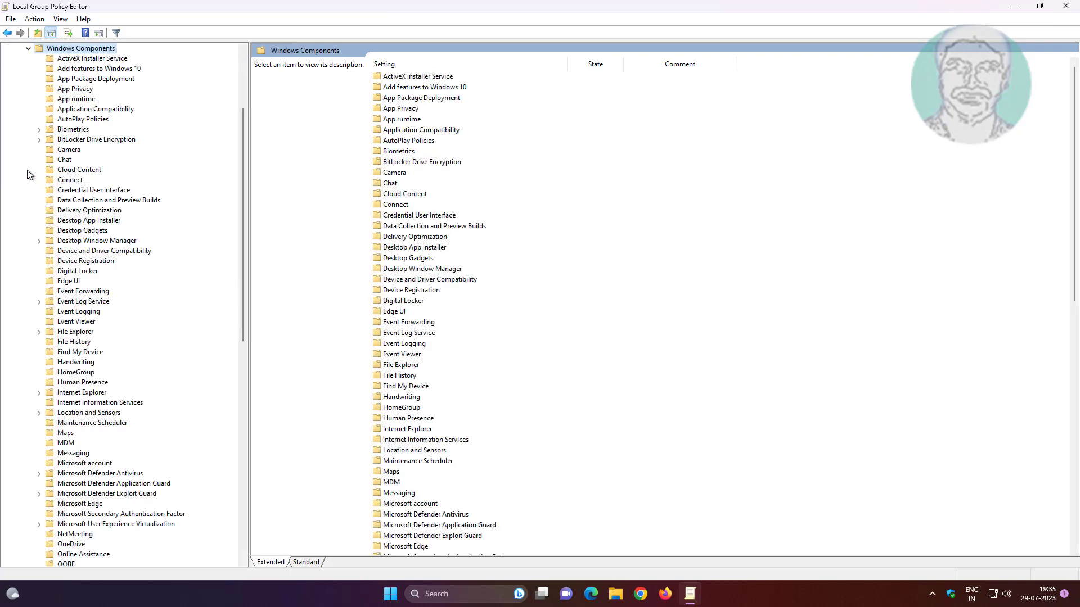
# - Expand Windows Security, open Systray, and select Hide Windows Security Systray
pyautogui.click(77, 271)
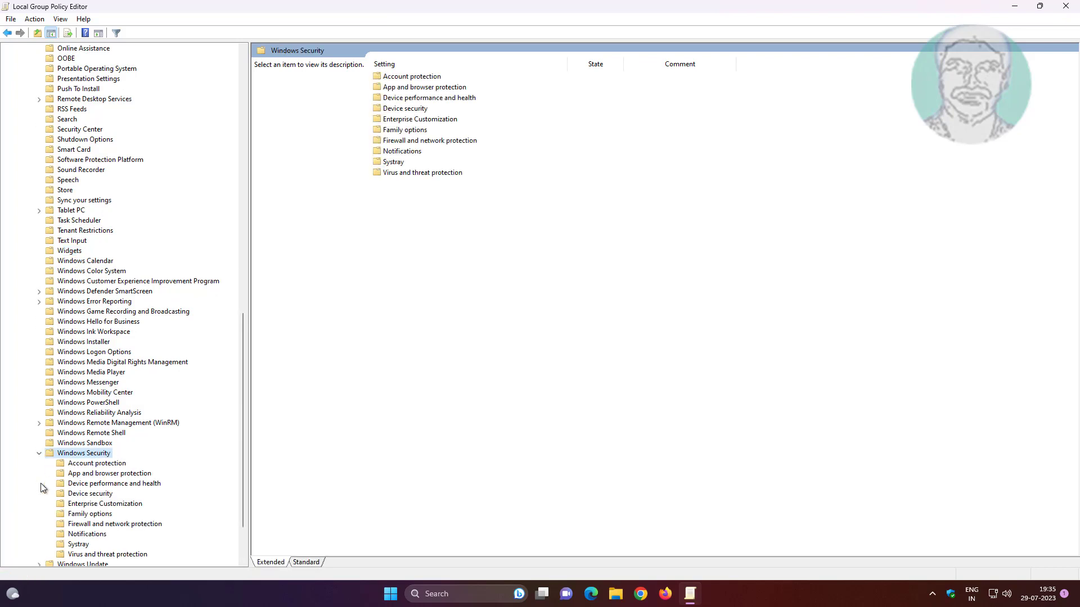
pyautogui.scroll(-3)
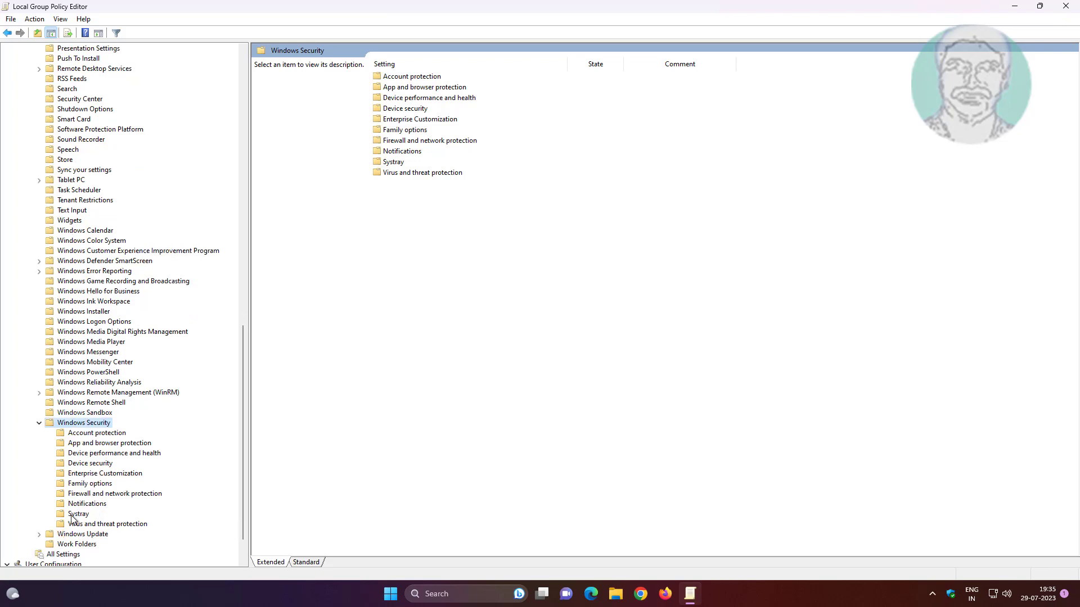
pyautogui.click(79, 513)
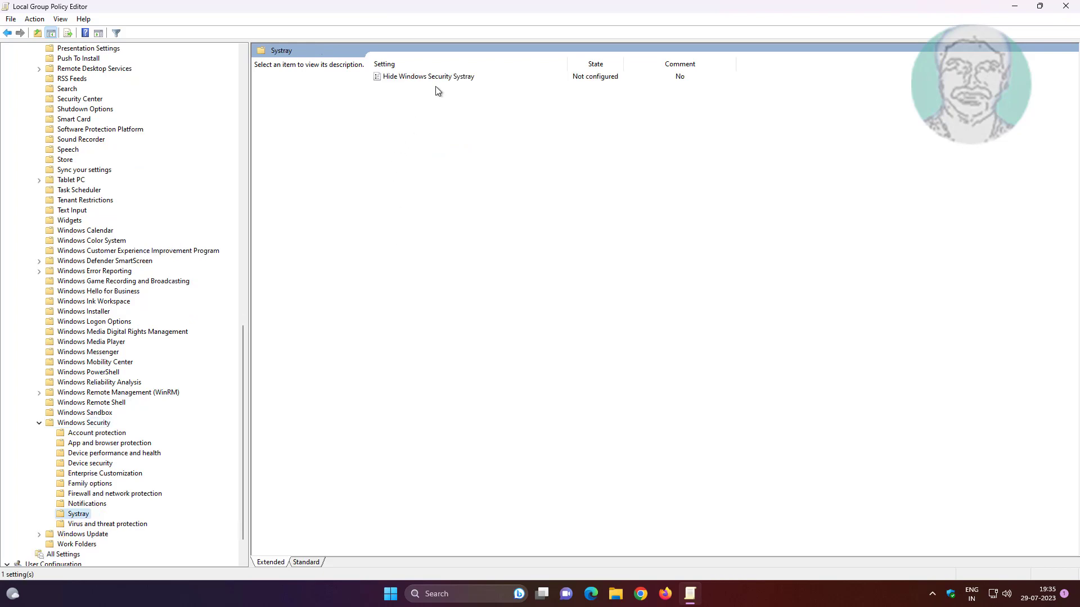
pyautogui.click(427, 77)
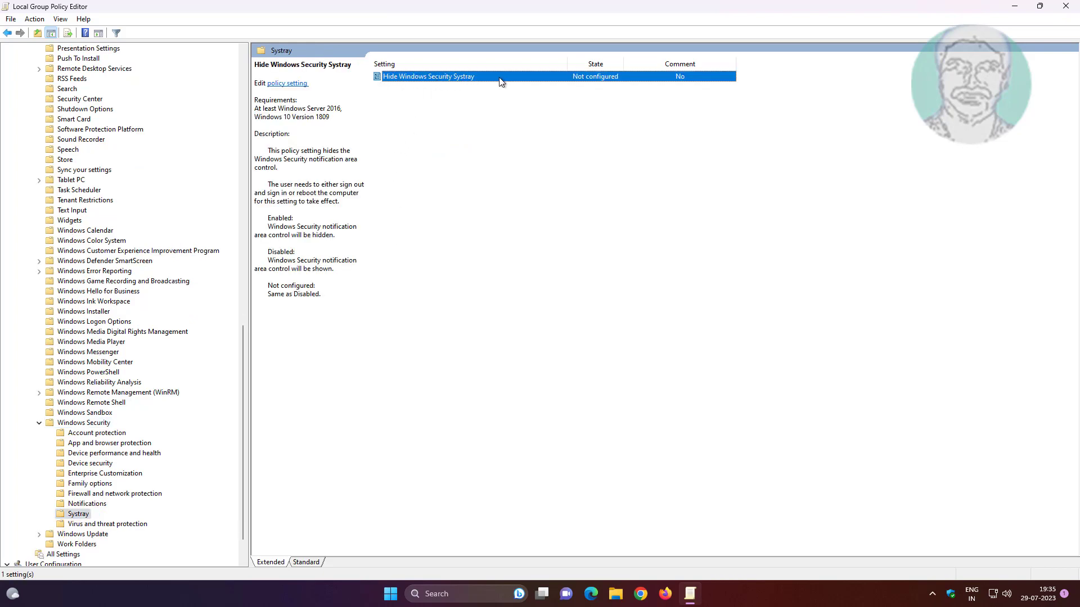
# - Confirm Hide Windows Security Systray as Not Configured and close the editor
pyautogui.doubleClick(429, 76)
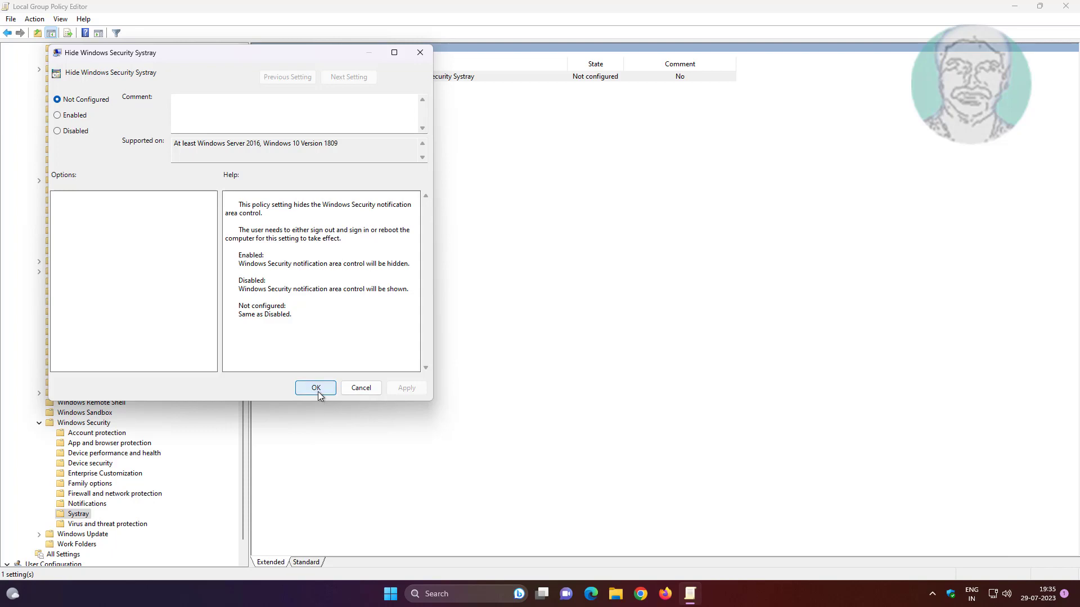
pyautogui.click(315, 387)
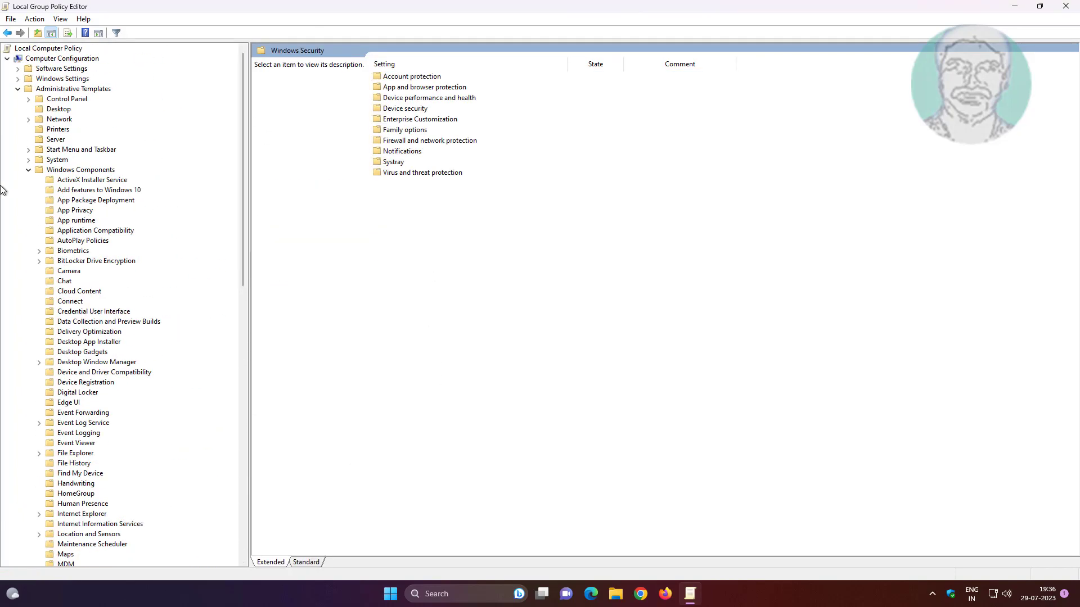
pyautogui.click(73, 89)
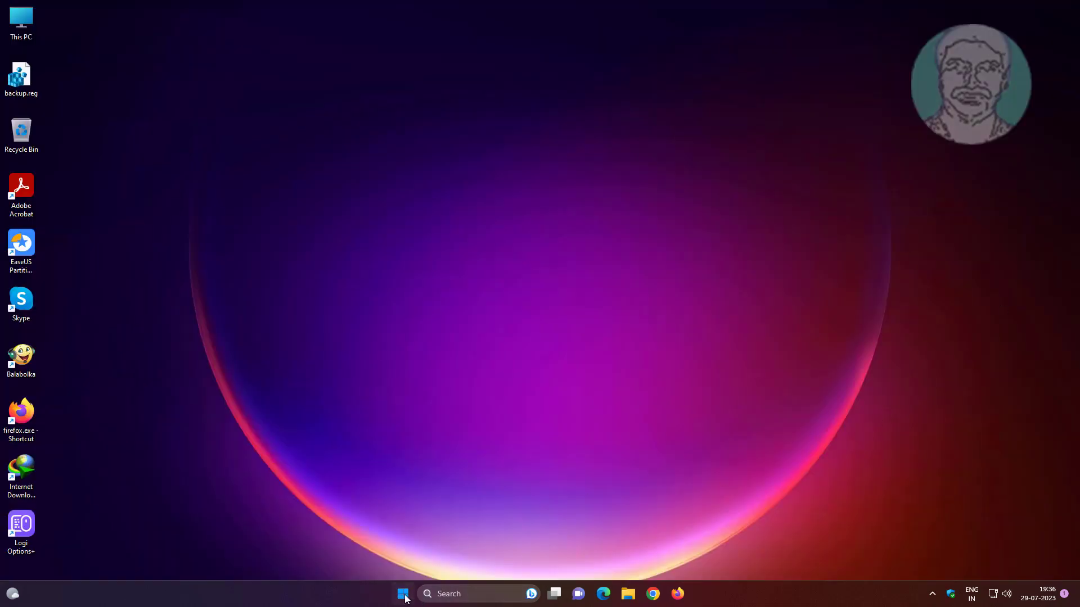
# - Open the Start menu to reach the power options
pyautogui.click(403, 594)
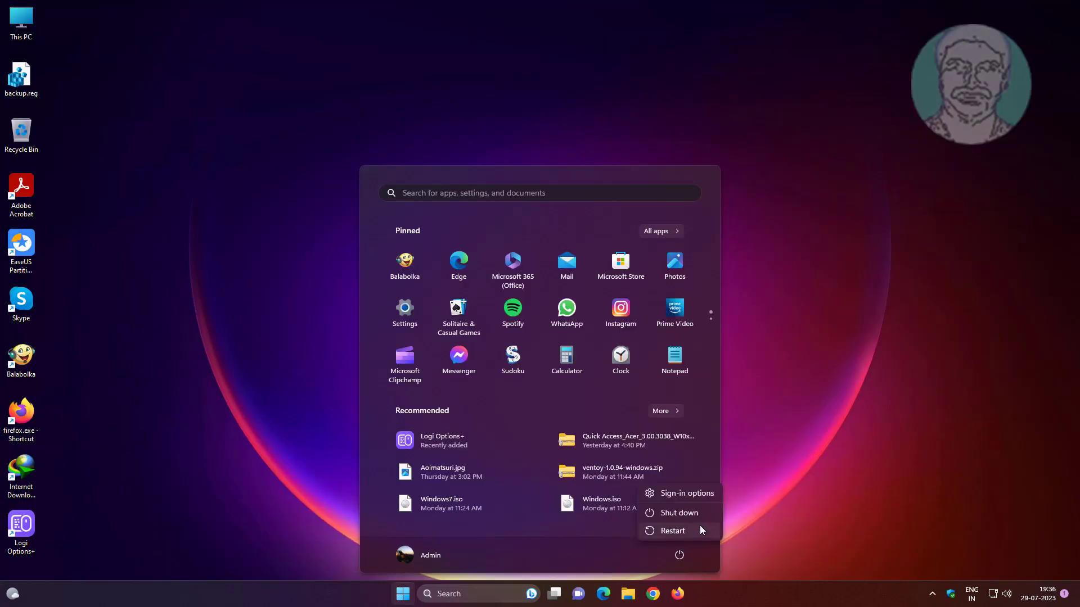